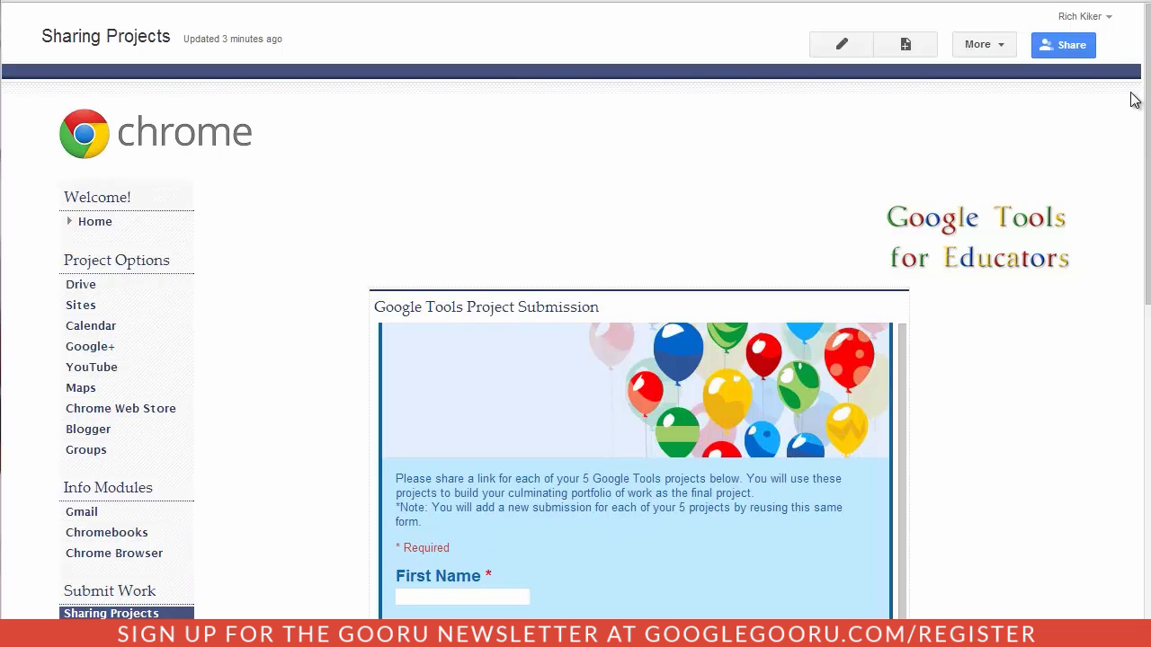
# - Name the page 'project subm', keep the Web Page template at top level, and create it
pyautogui.scroll(-3)
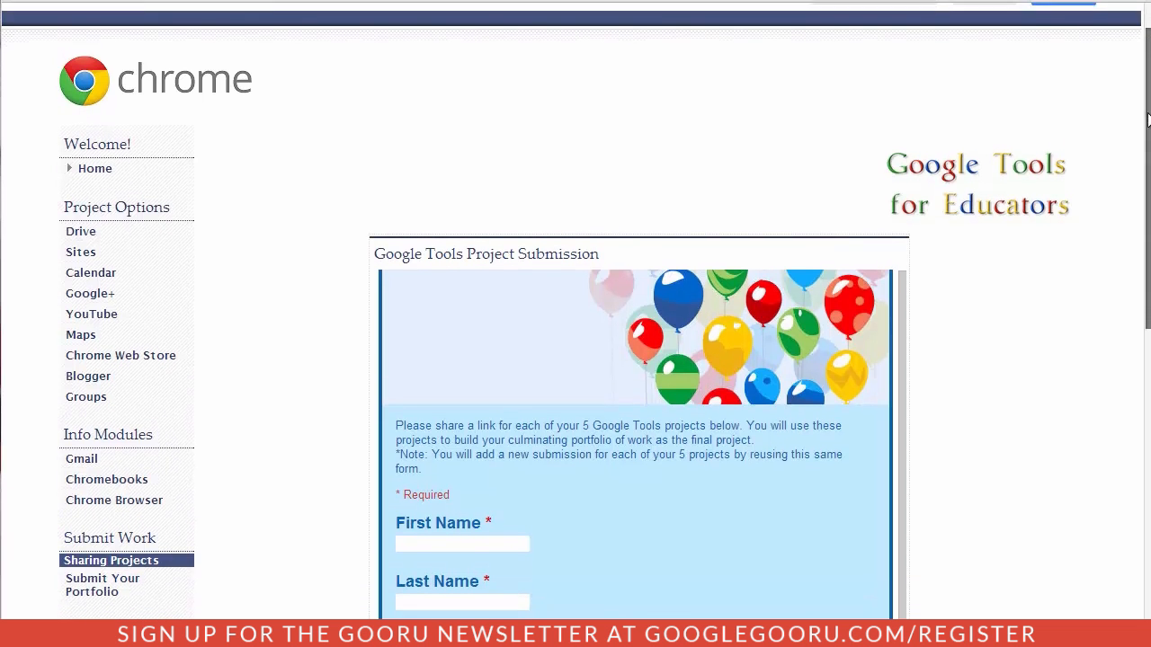
pyautogui.scroll(-3)
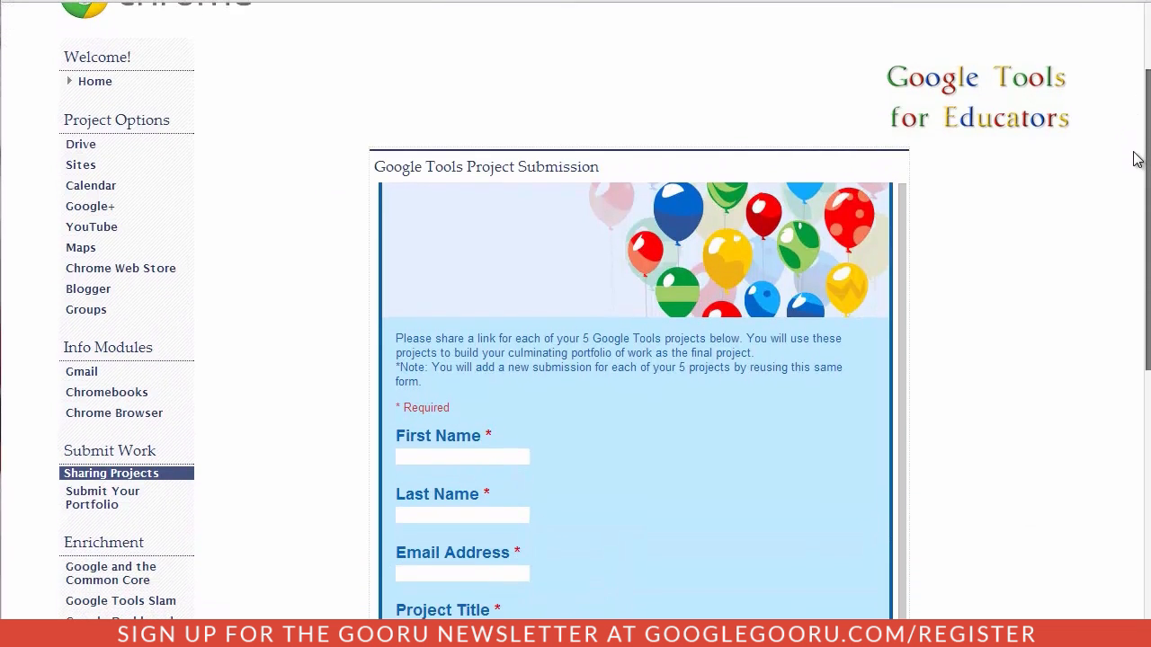
pyautogui.scroll(-3)
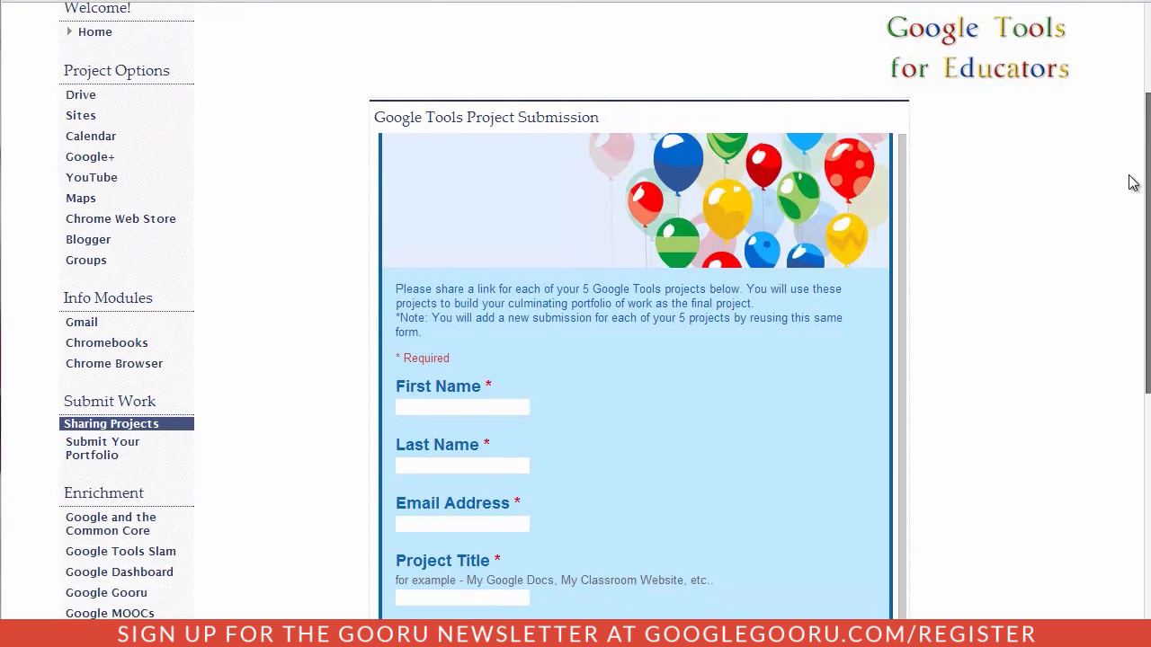
pyautogui.scroll(-3)
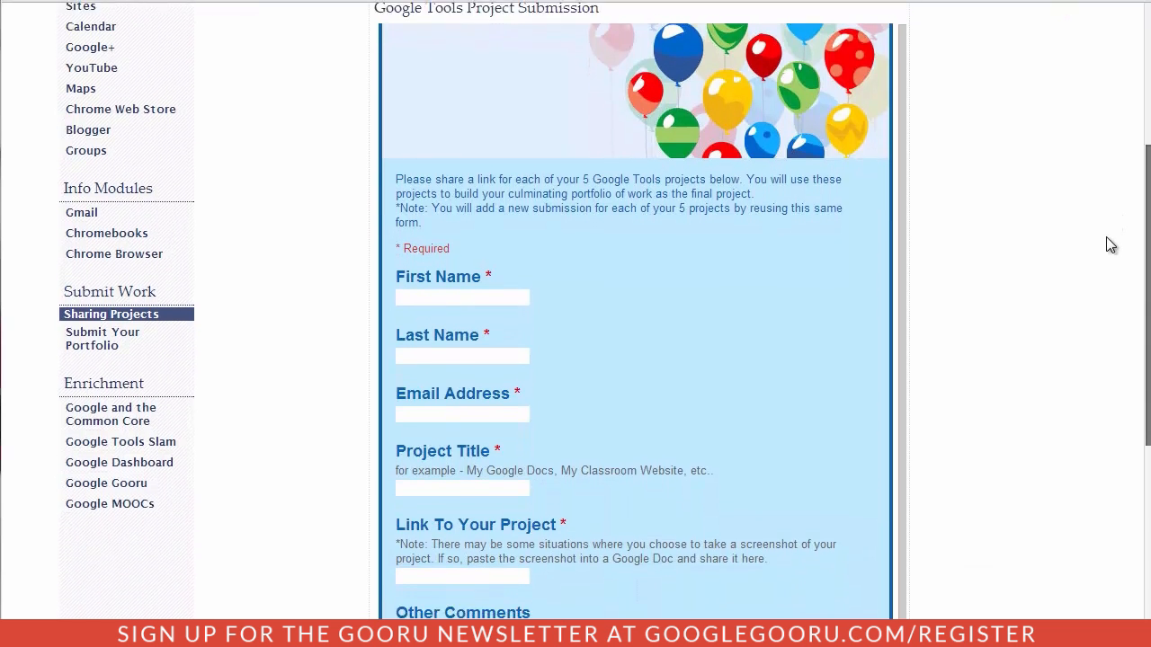
pyautogui.scroll(-3)
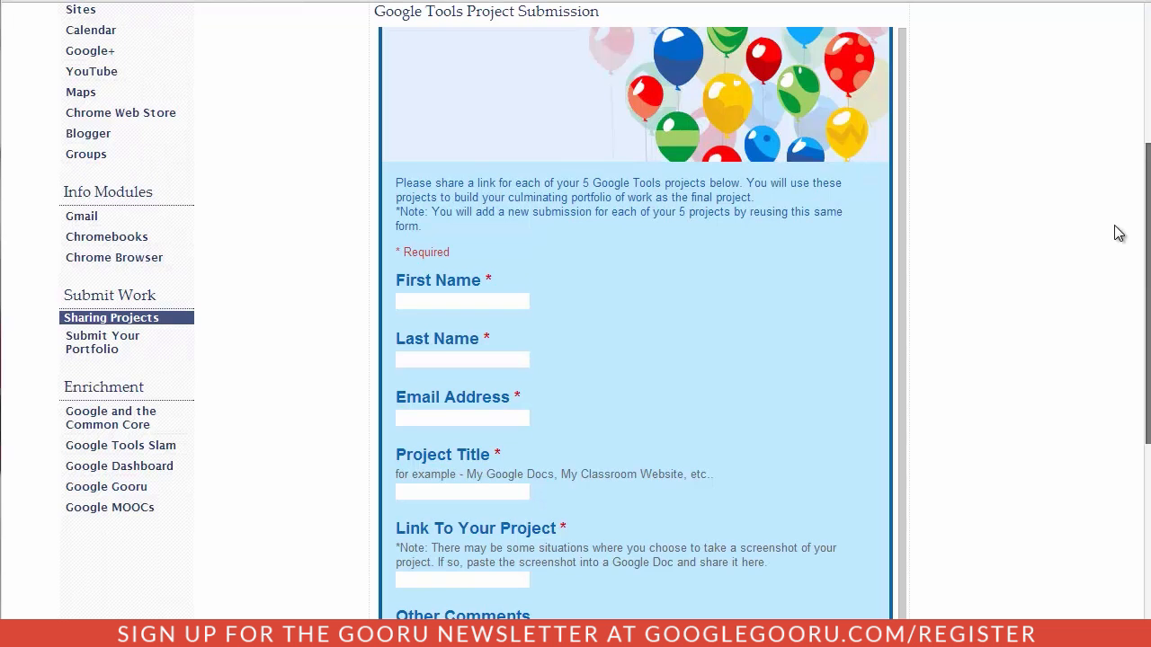
pyautogui.scroll(-3)
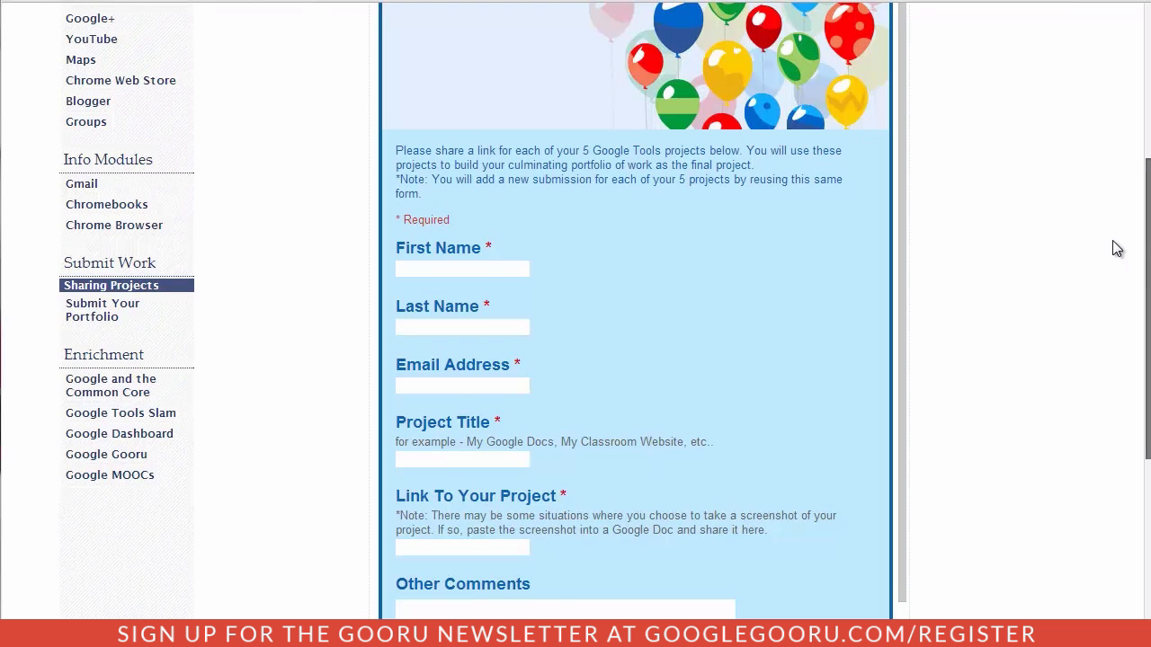
pyautogui.moveTo(1112, 248)
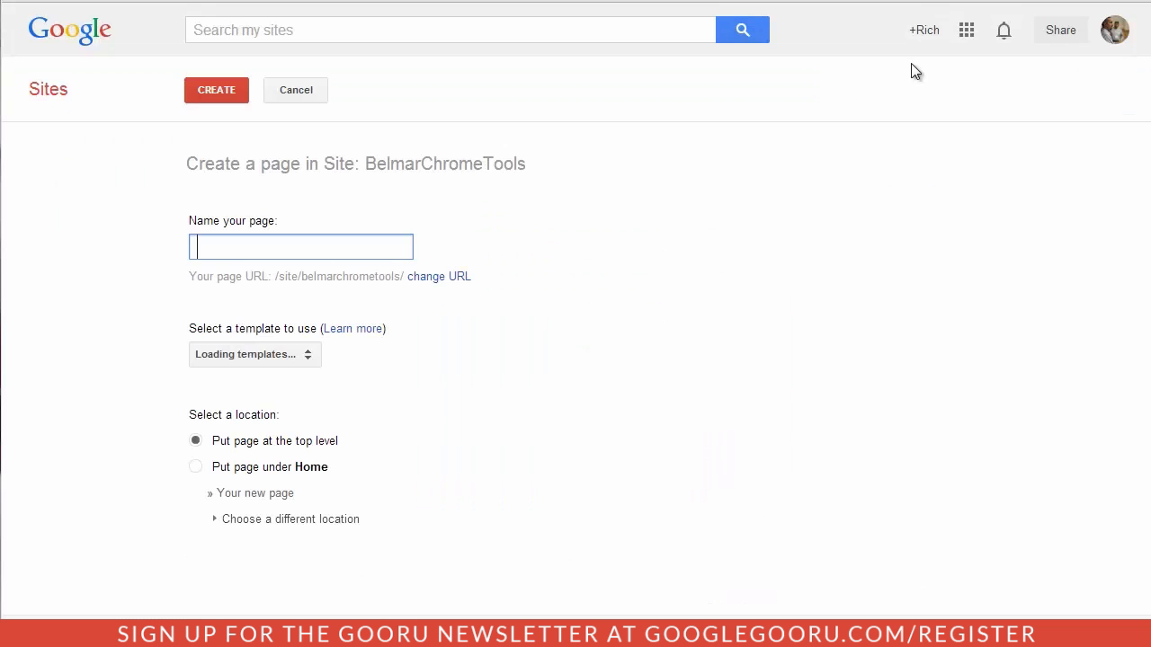
pyautogui.write('b')
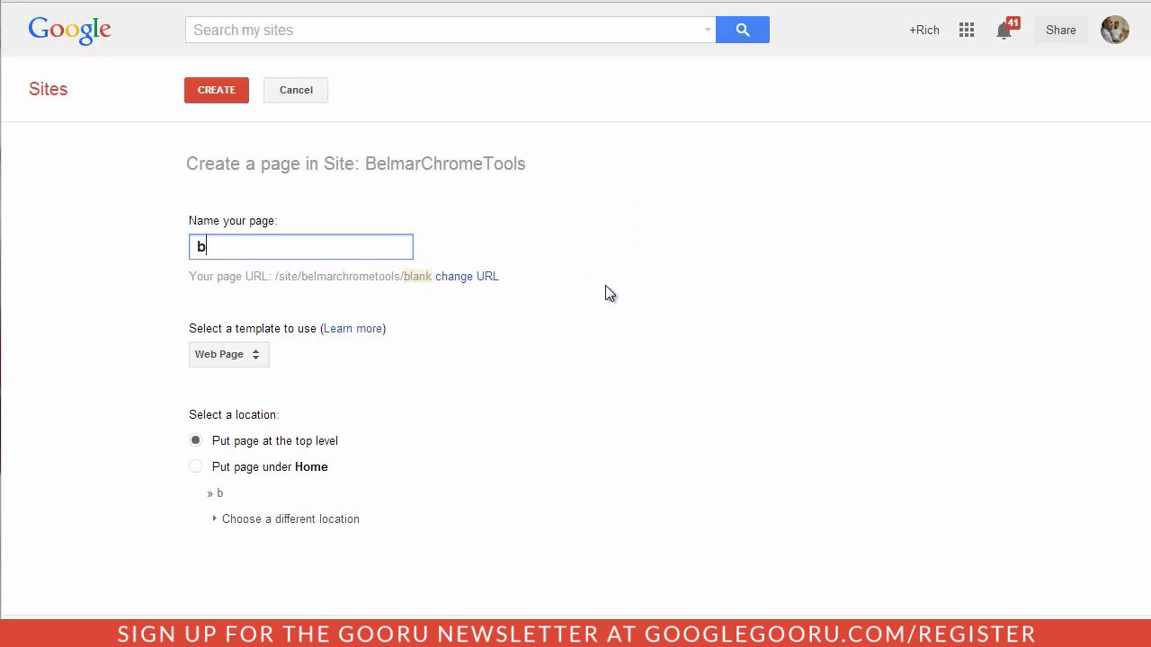
pyautogui.write('project s')
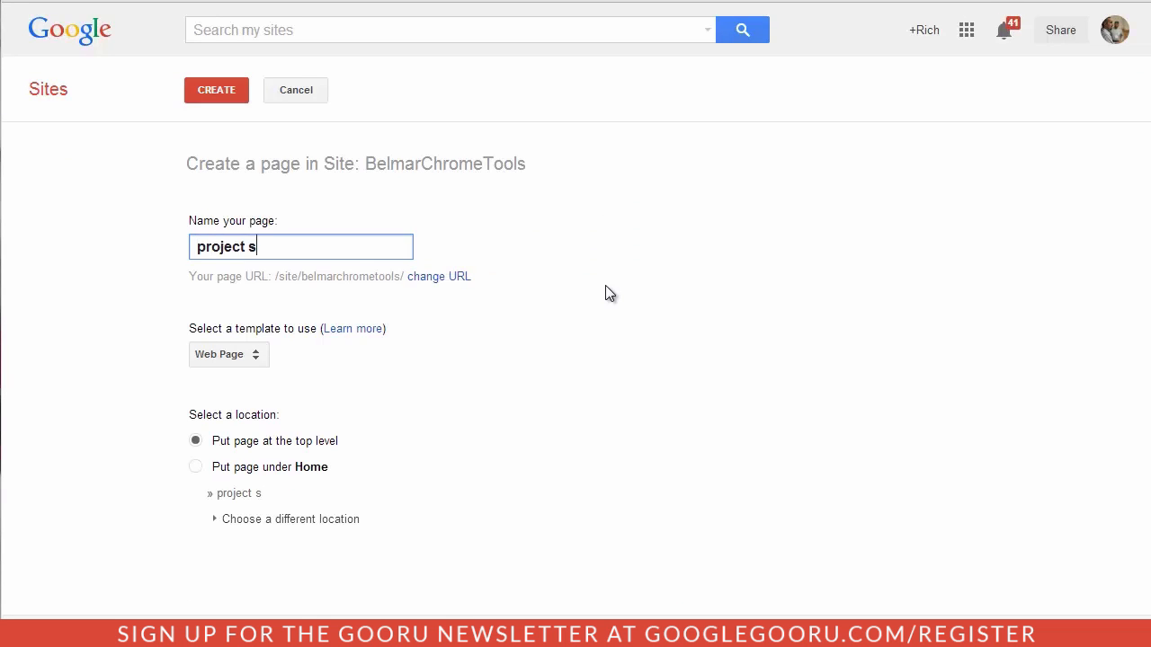
pyautogui.write('ubm')
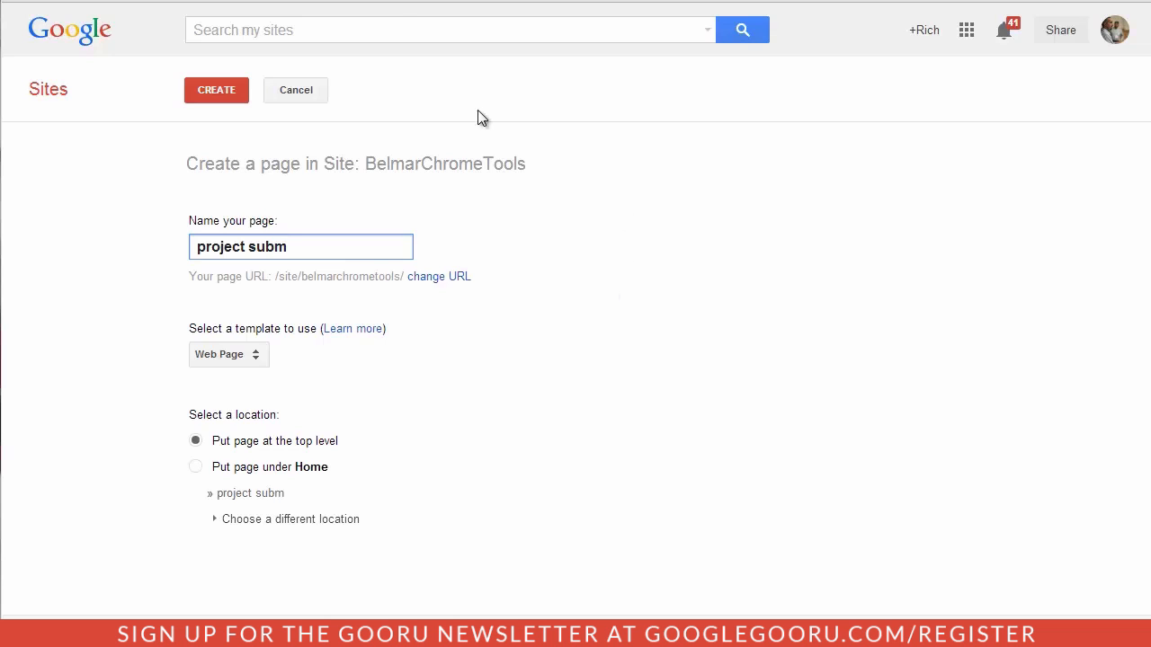
pyautogui.click(216, 90)
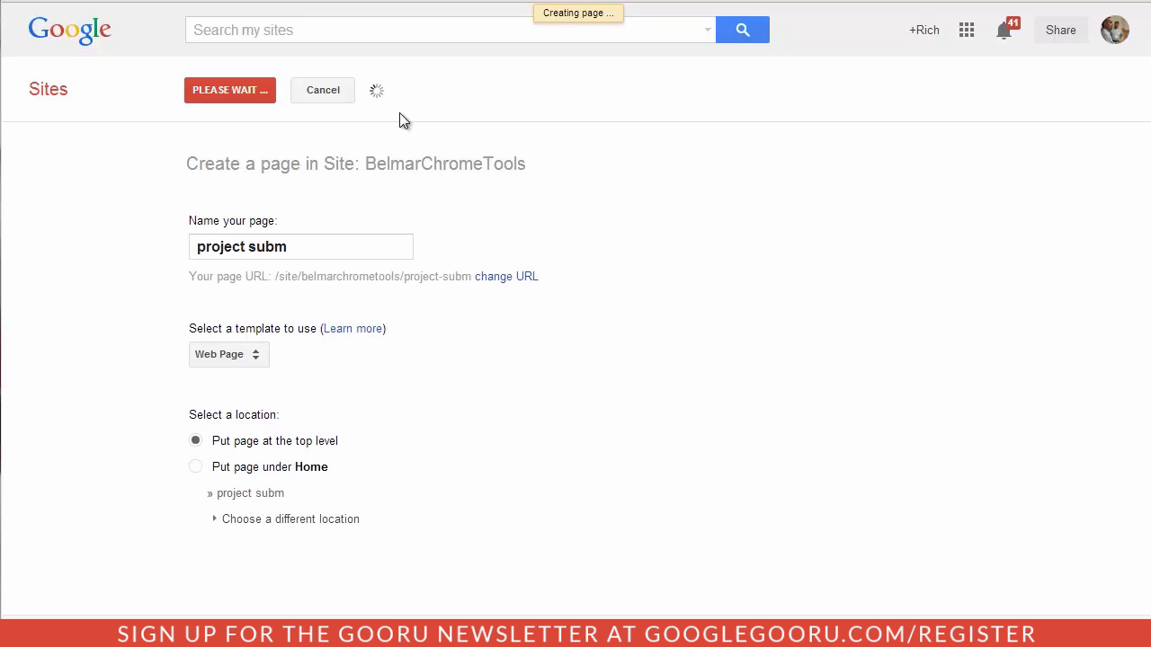
# - Place the cursor in the empty content area of the new project subm page
pyautogui.click(231, 90)
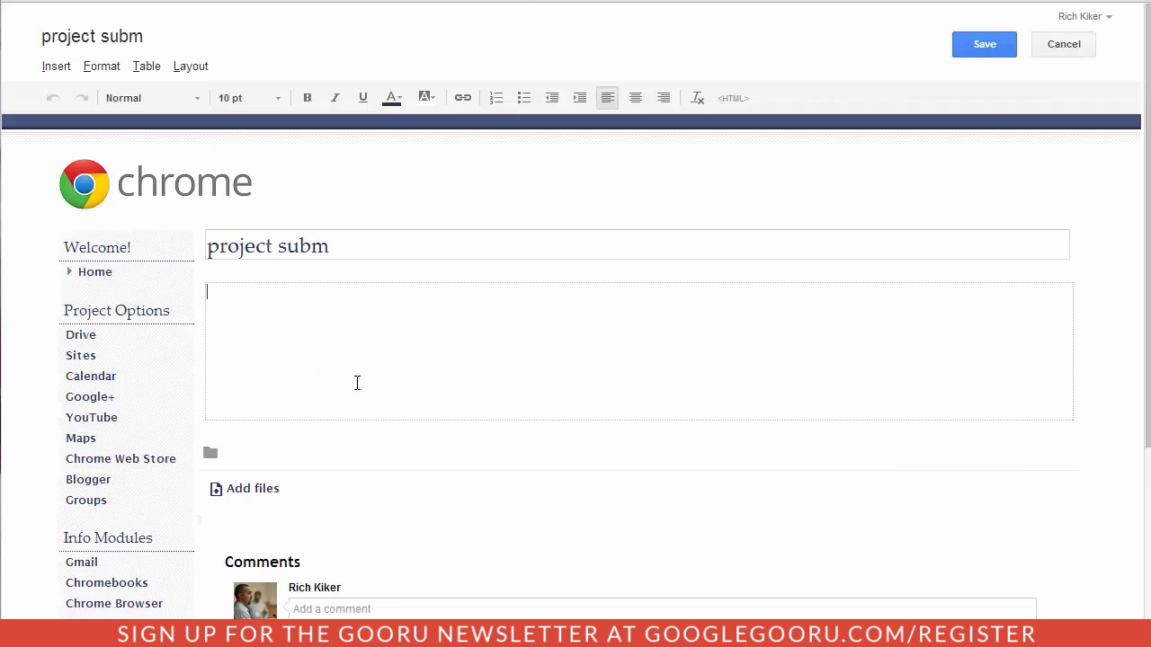
pyautogui.moveTo(349, 314)
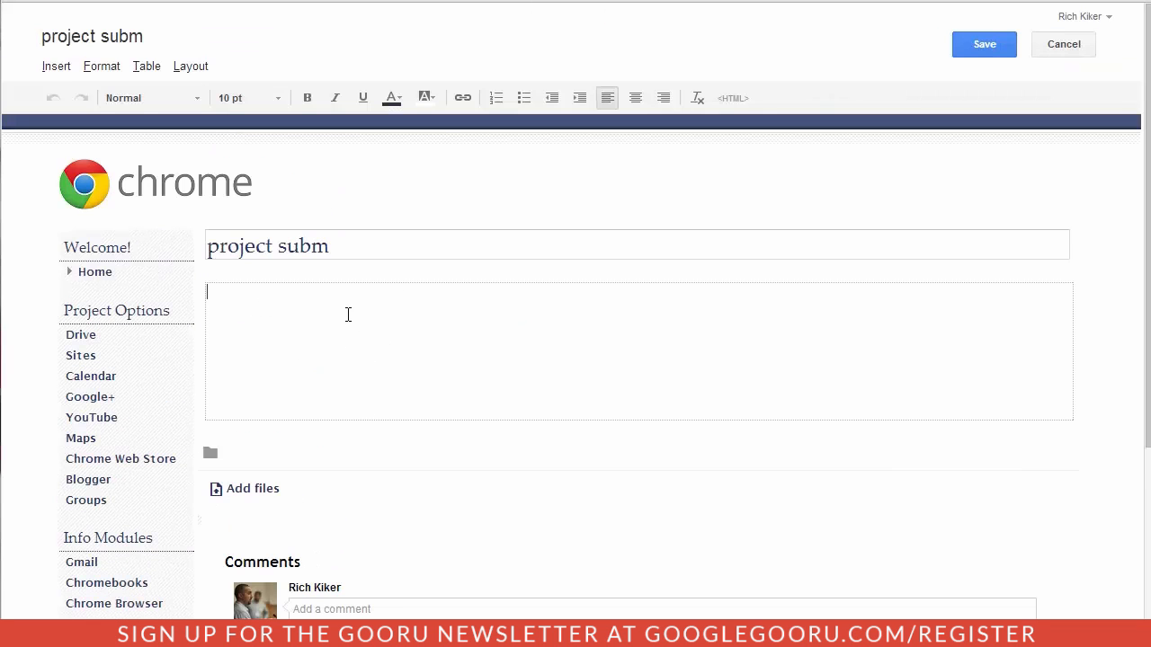
pyautogui.moveTo(446, 365)
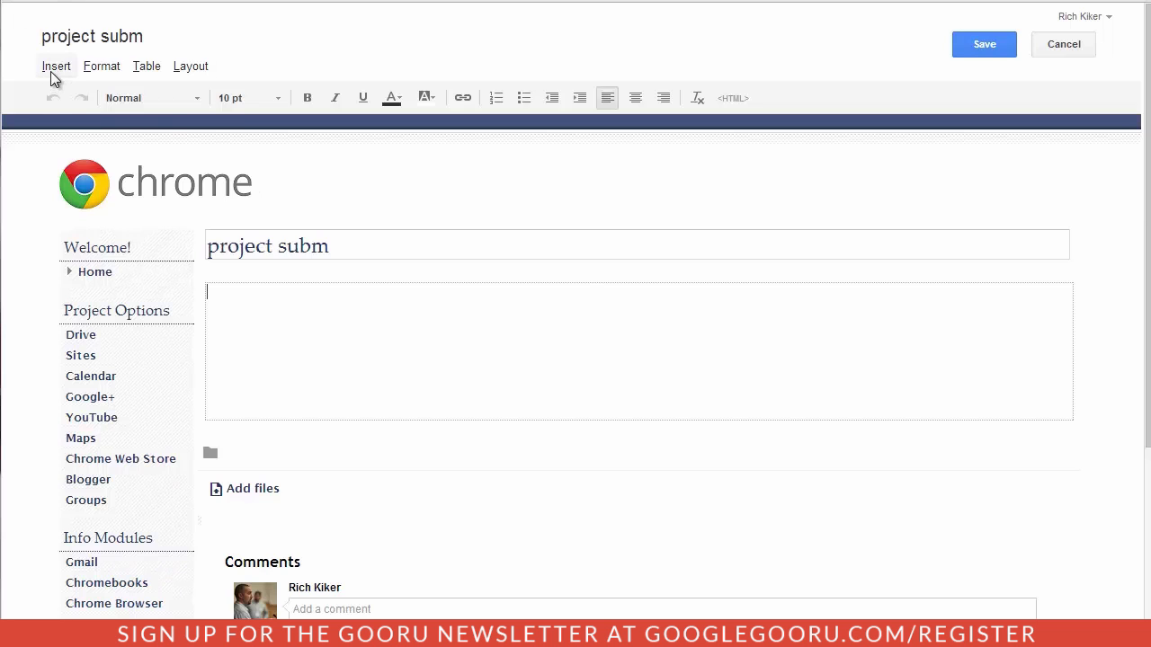
# - Show the Insert menu's Drive items: Document, Drawing, Folder, Form and others
pyautogui.click(56, 65)
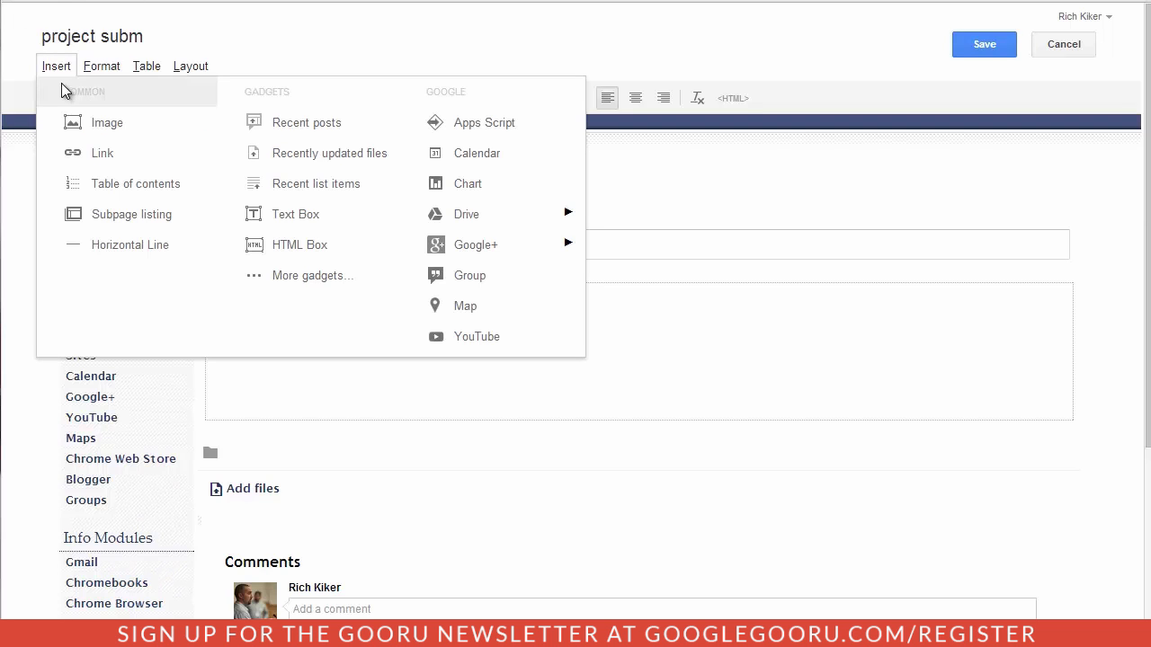
pyautogui.moveTo(108, 122)
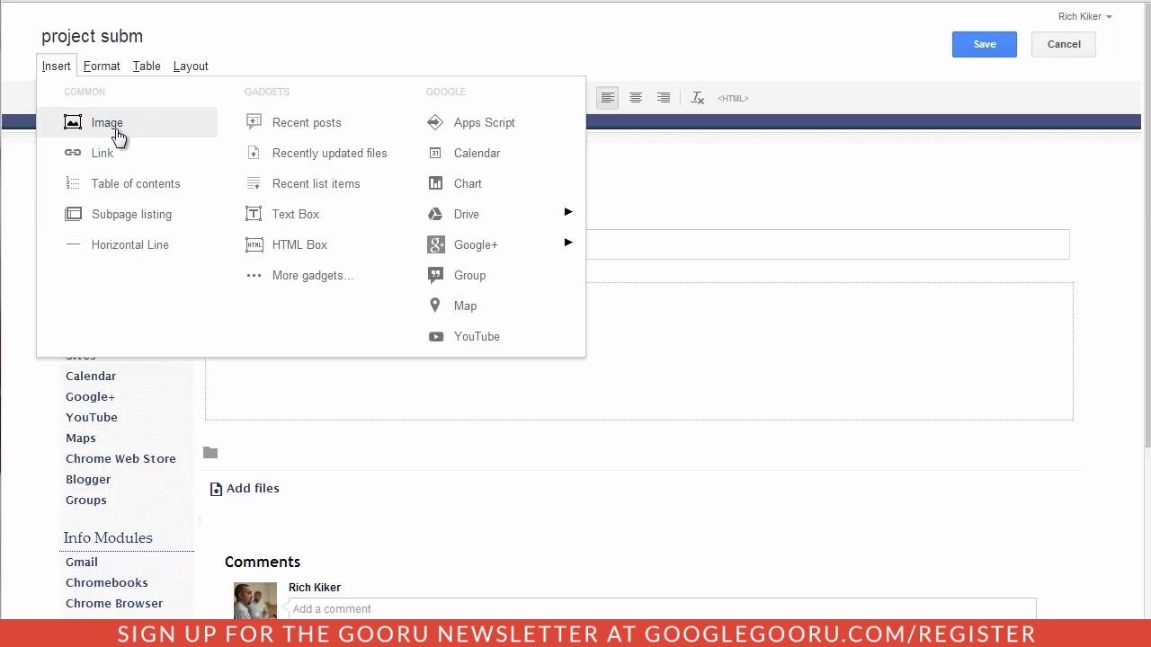
pyautogui.moveTo(331, 159)
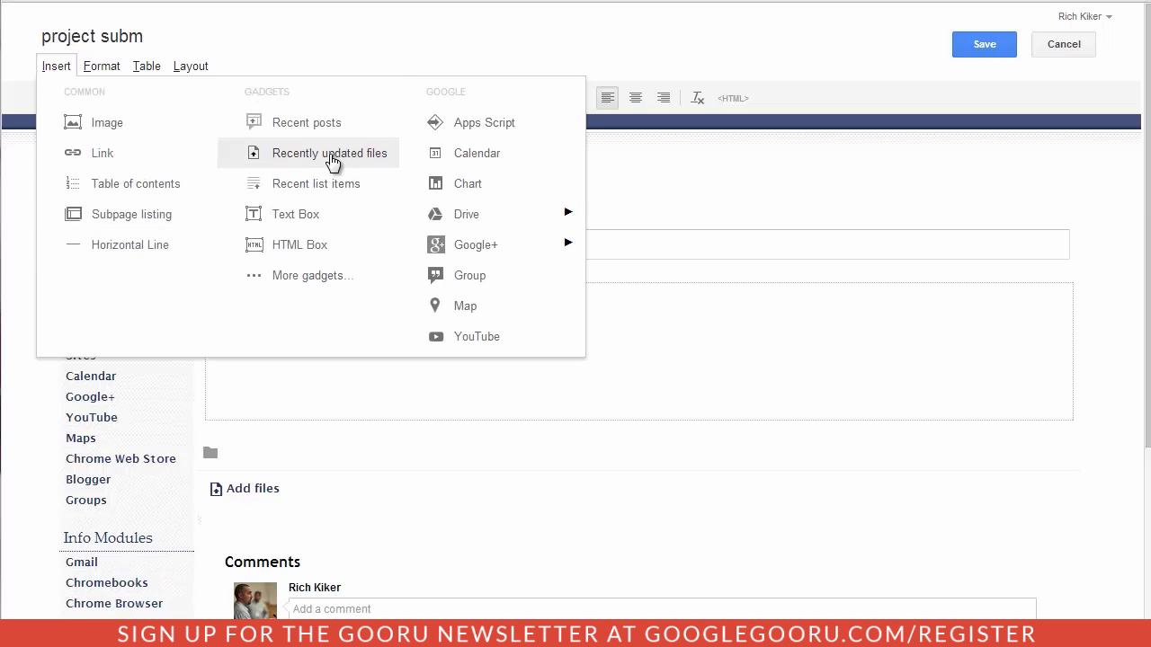
pyautogui.moveTo(491, 119)
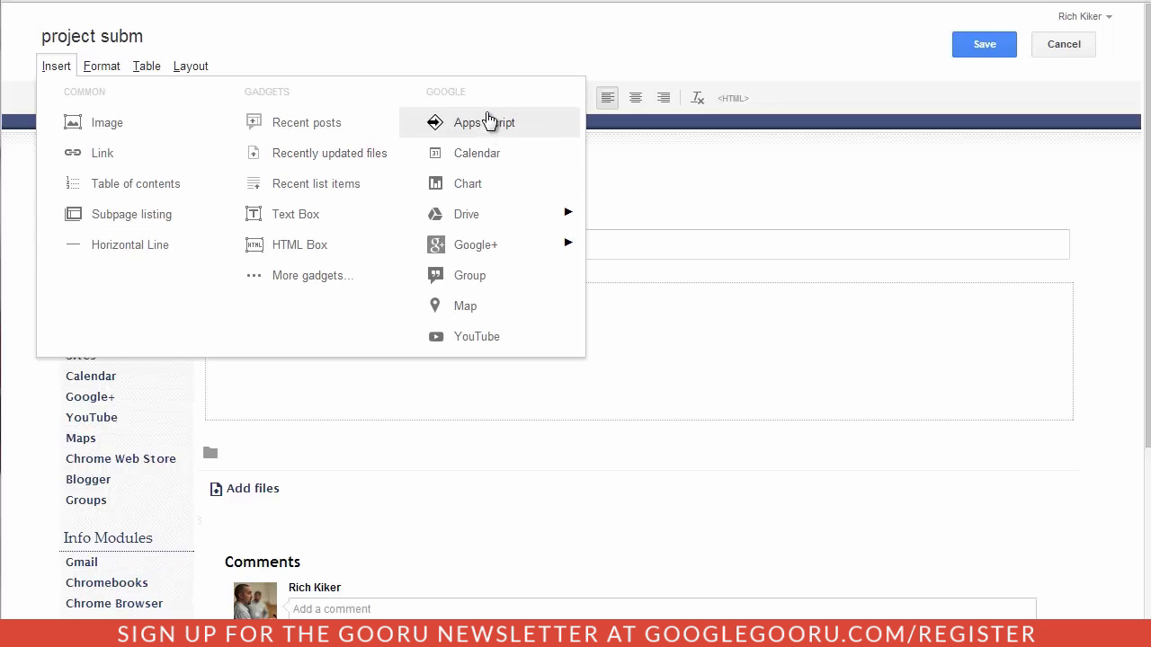
pyautogui.moveTo(465, 214)
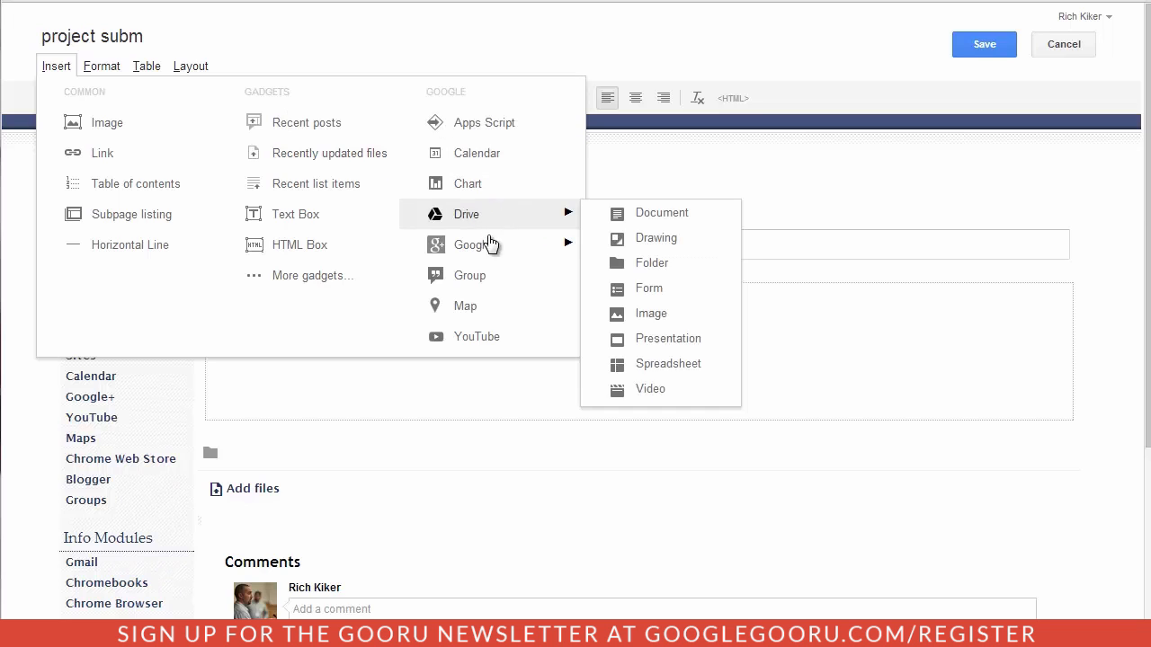
pyautogui.moveTo(487, 306)
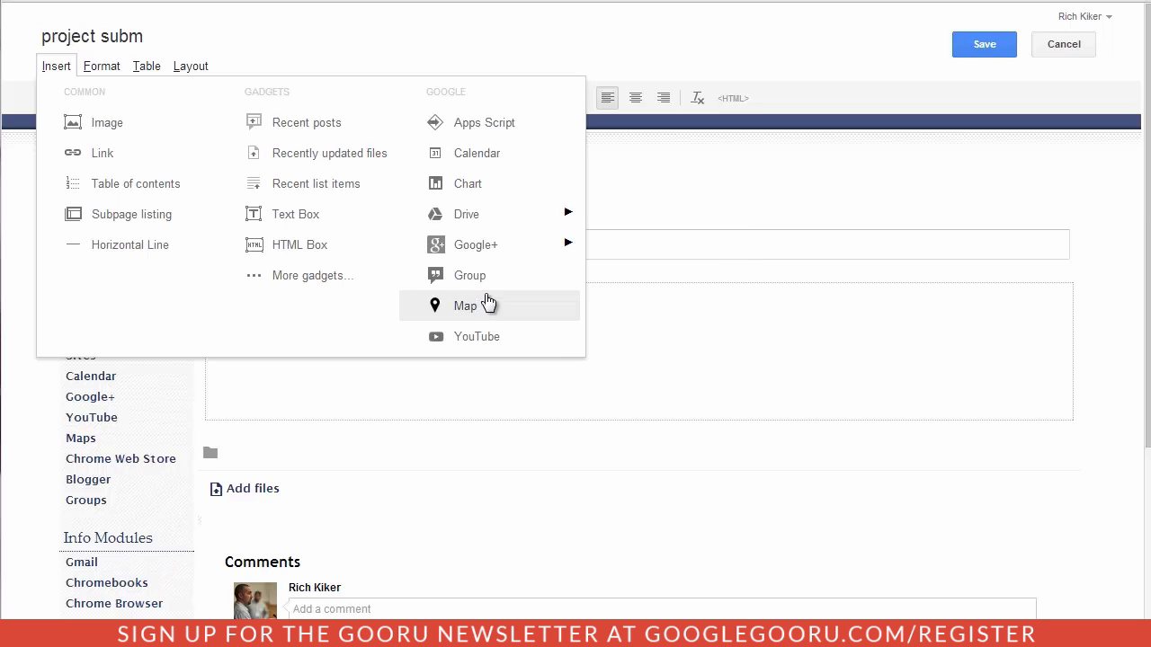
pyautogui.moveTo(489, 336)
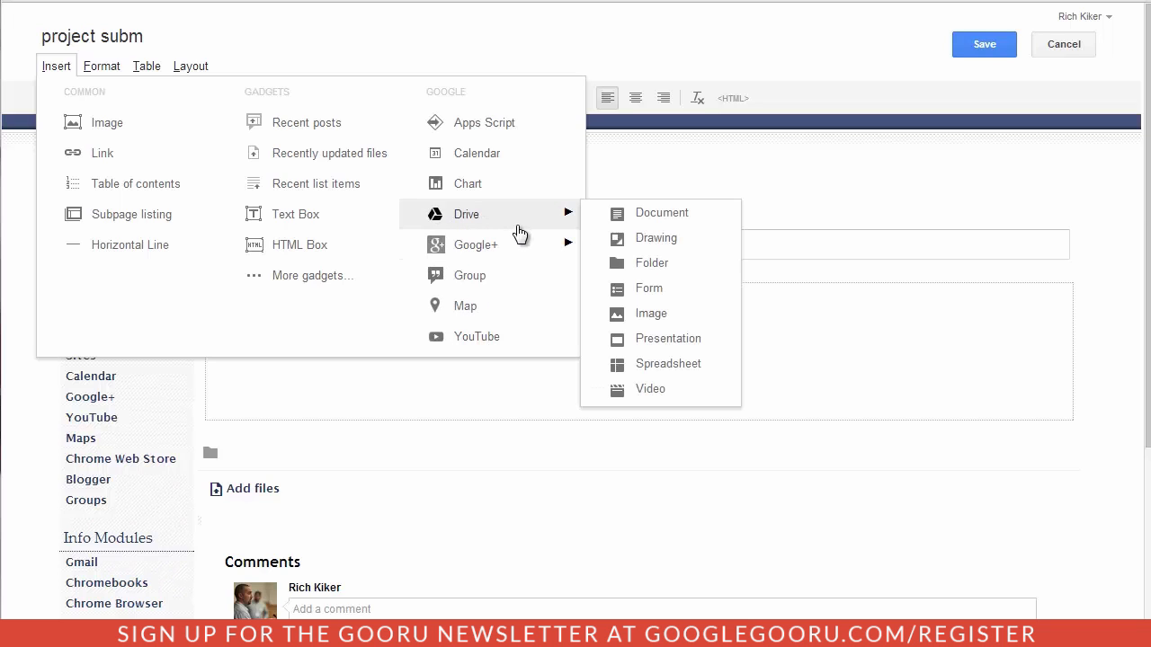
pyautogui.moveTo(652, 237)
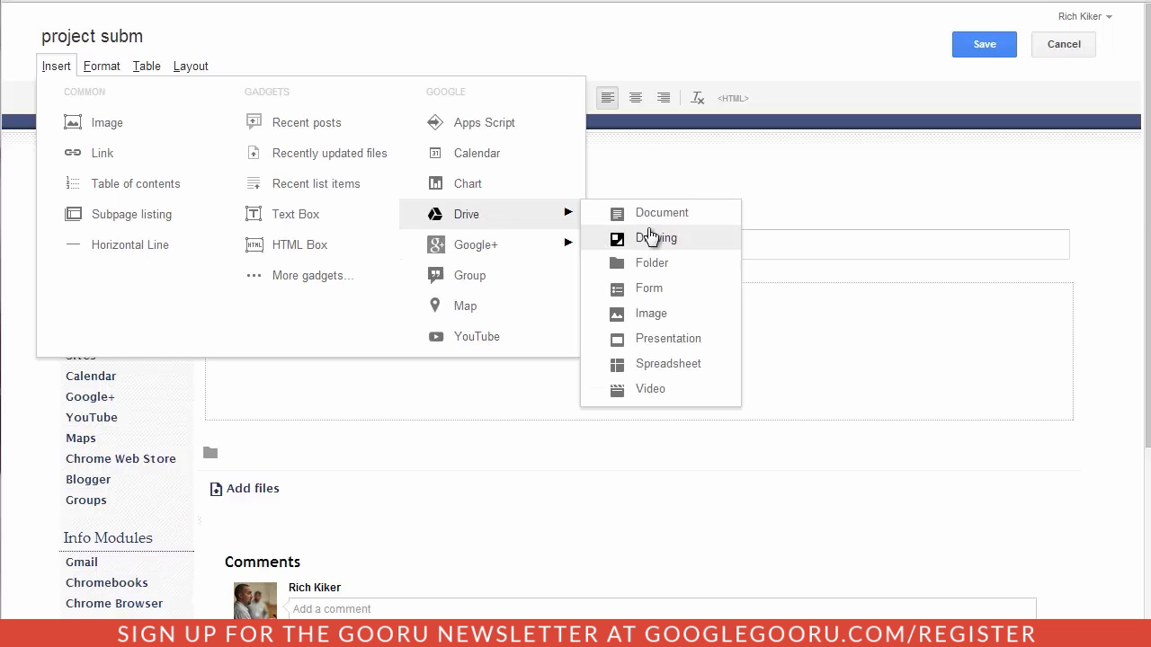
pyautogui.moveTo(662, 270)
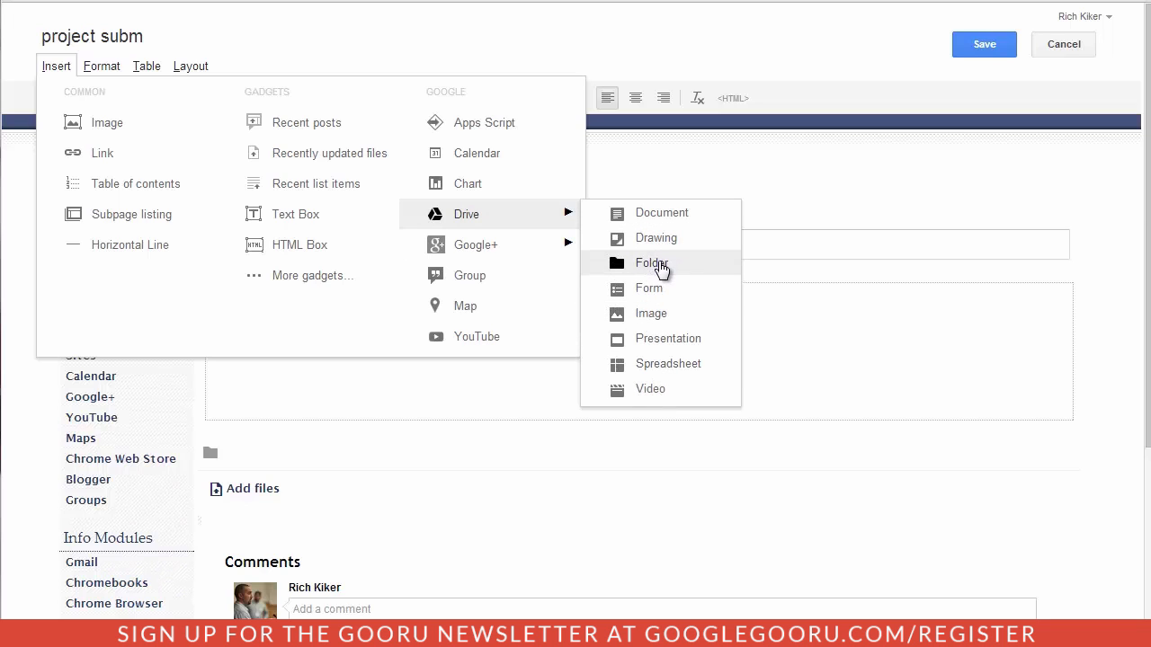
pyautogui.moveTo(662, 298)
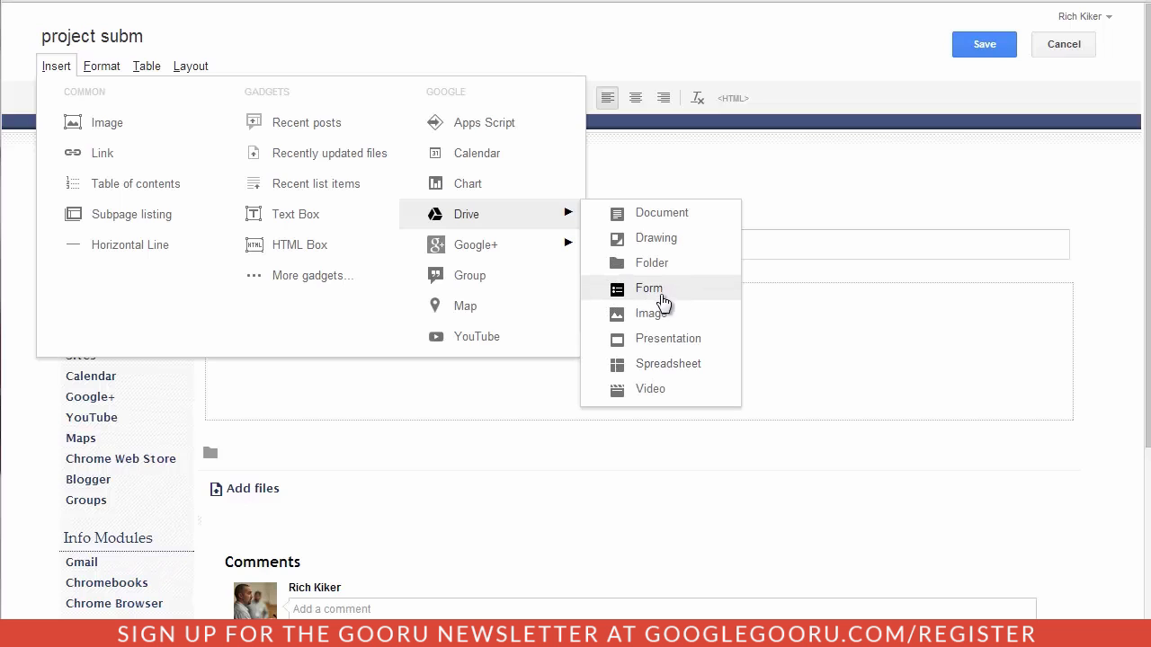
# - Insert the Google Tools Project Submission form found by searching 'project su' and confirm
pyautogui.click(650, 288)
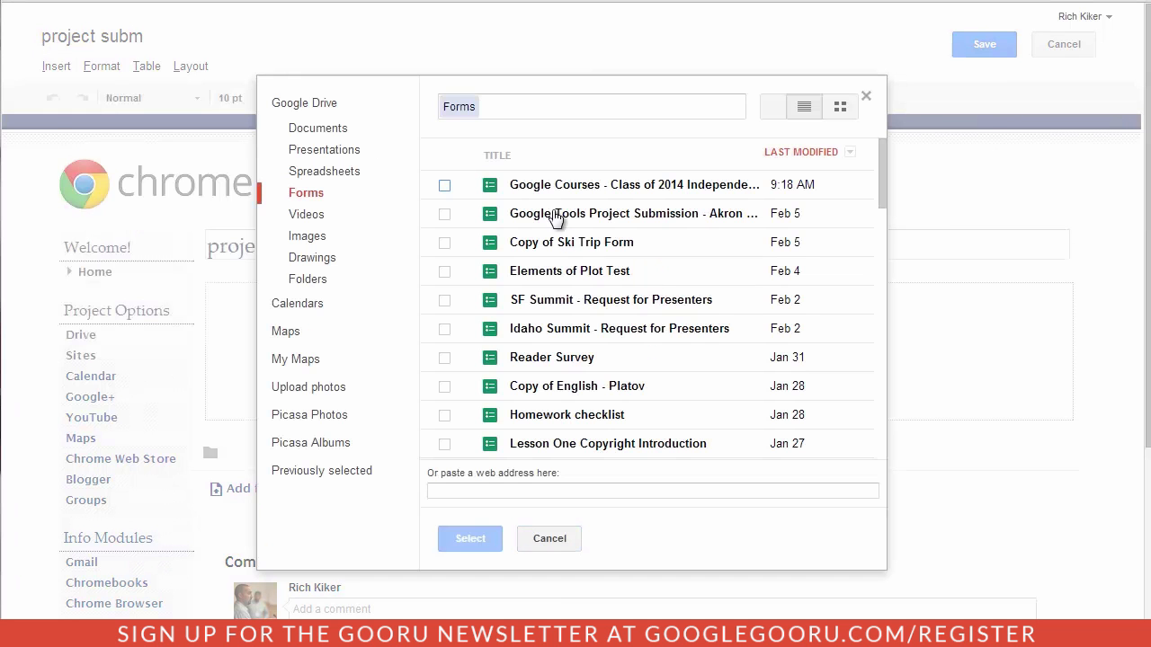
pyautogui.write('p')
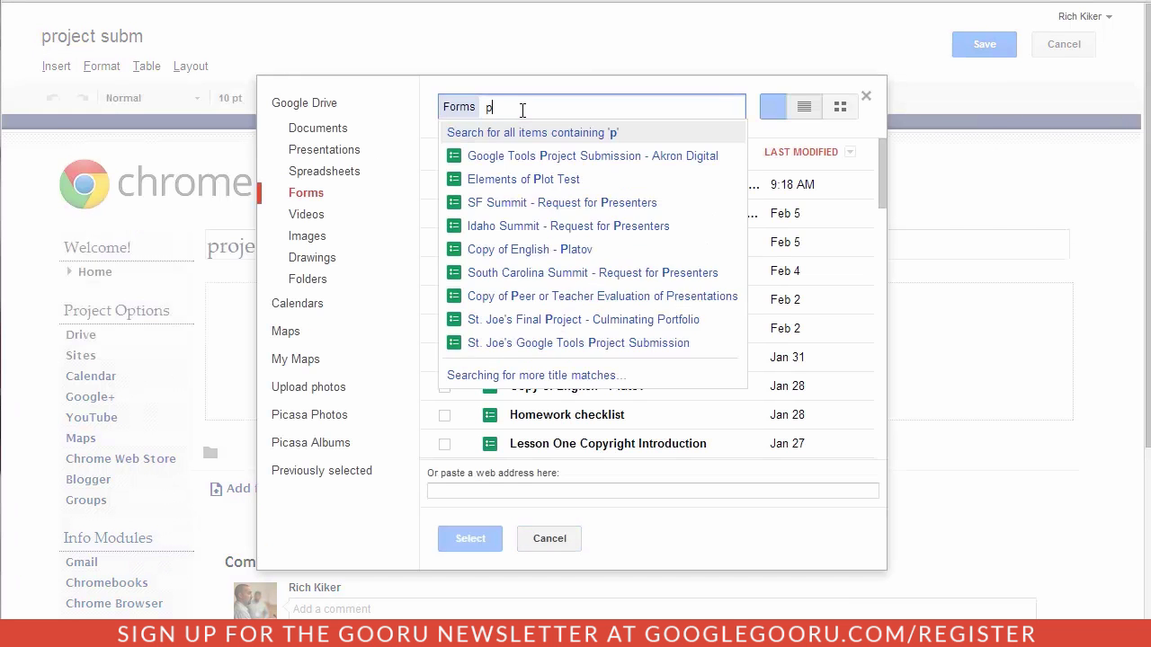
pyautogui.write('roject submission')
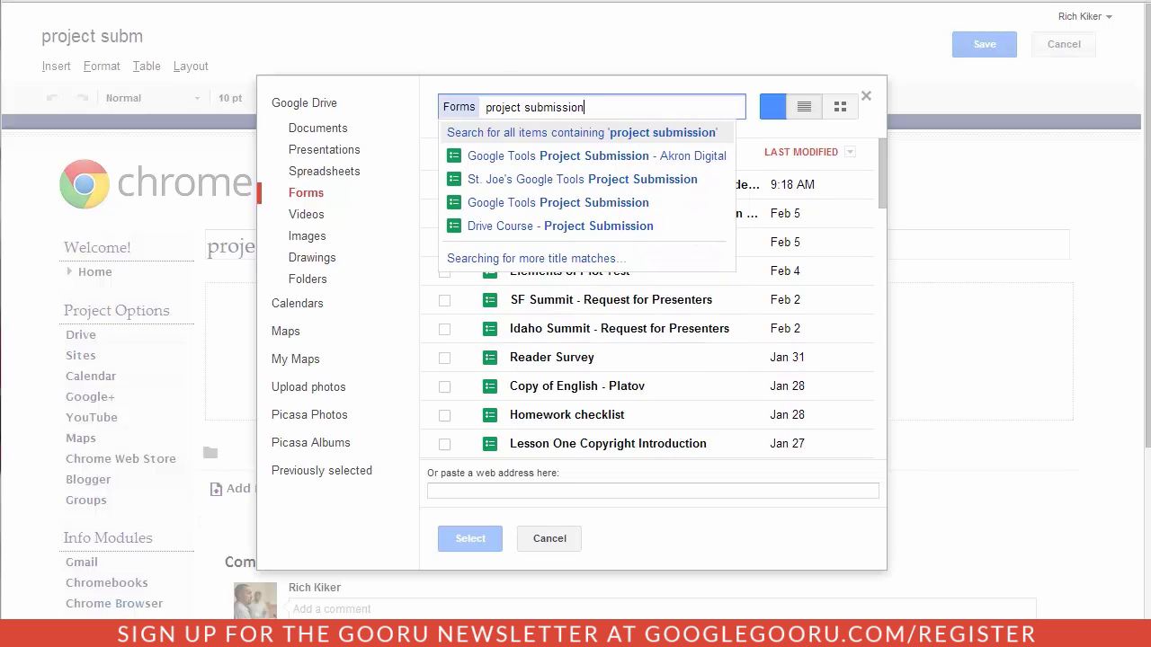
pyautogui.moveTo(547, 212)
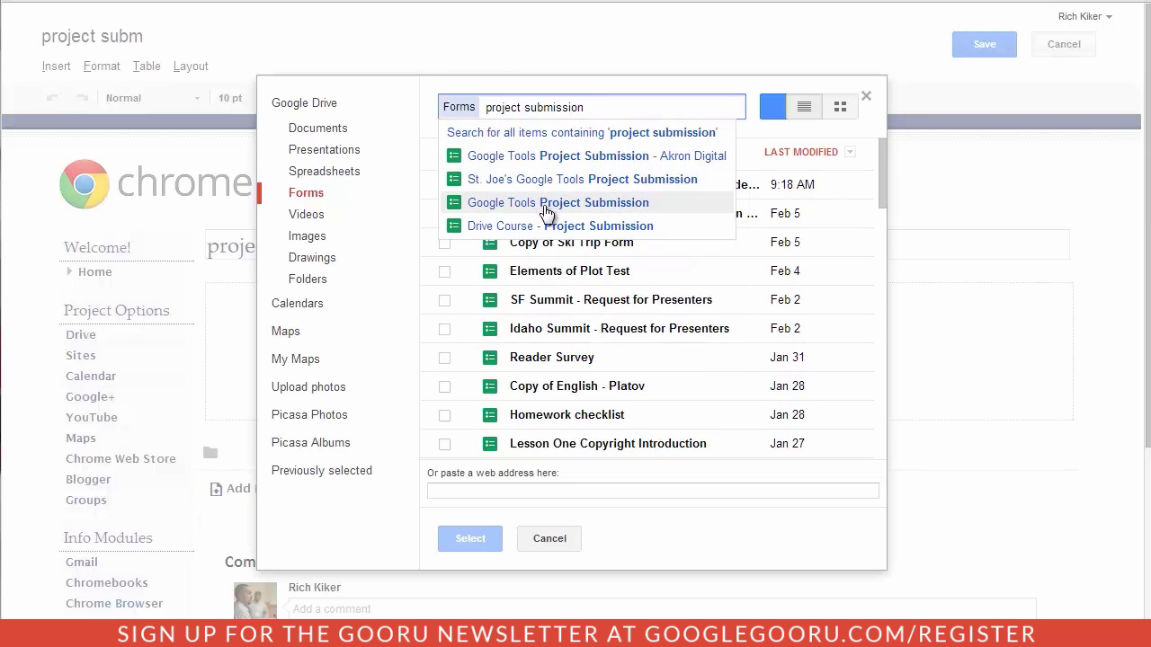
pyautogui.click(558, 201)
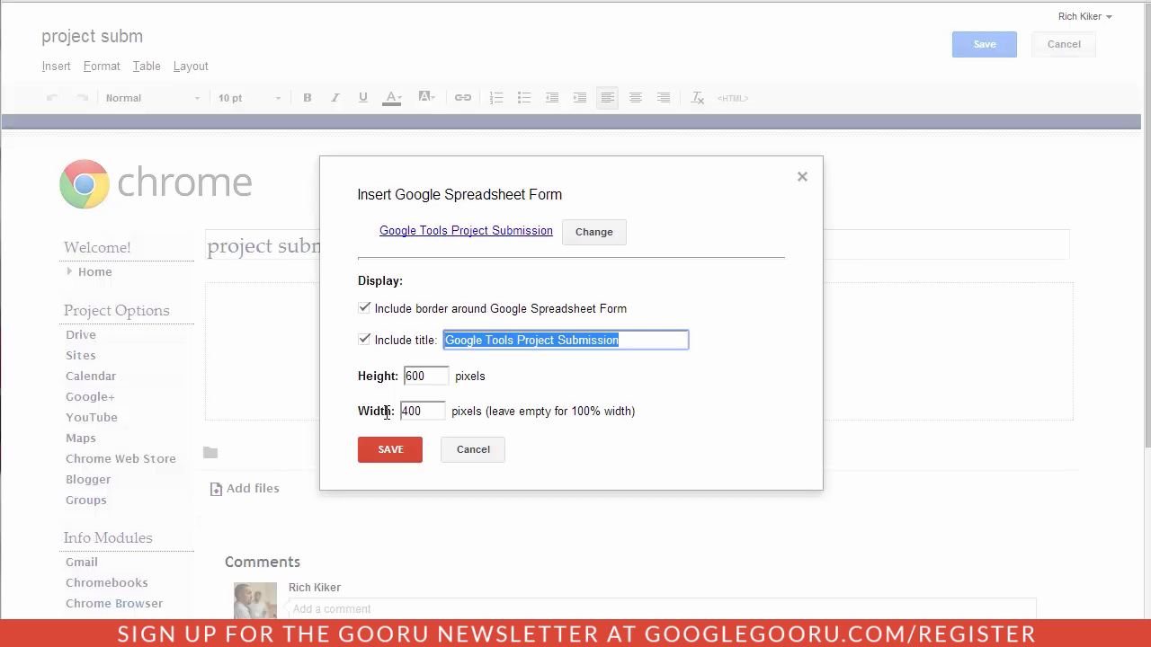
pyautogui.click(389, 449)
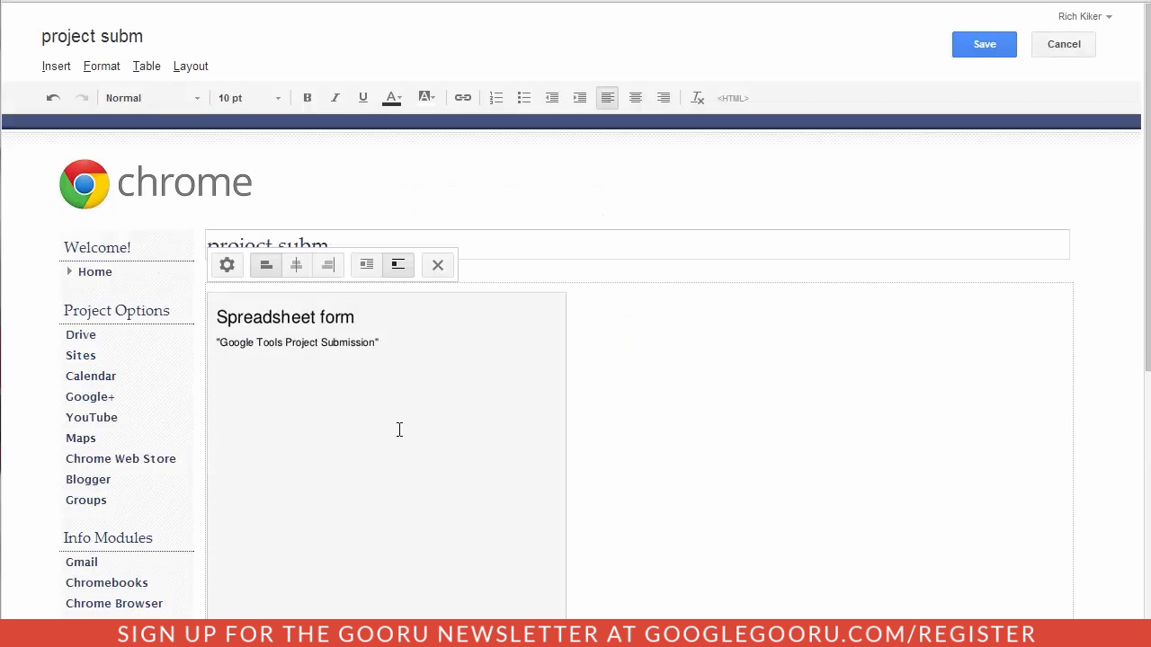
# - Align the embedded spreadsheet form to the center of the page
pyautogui.scroll(-3)
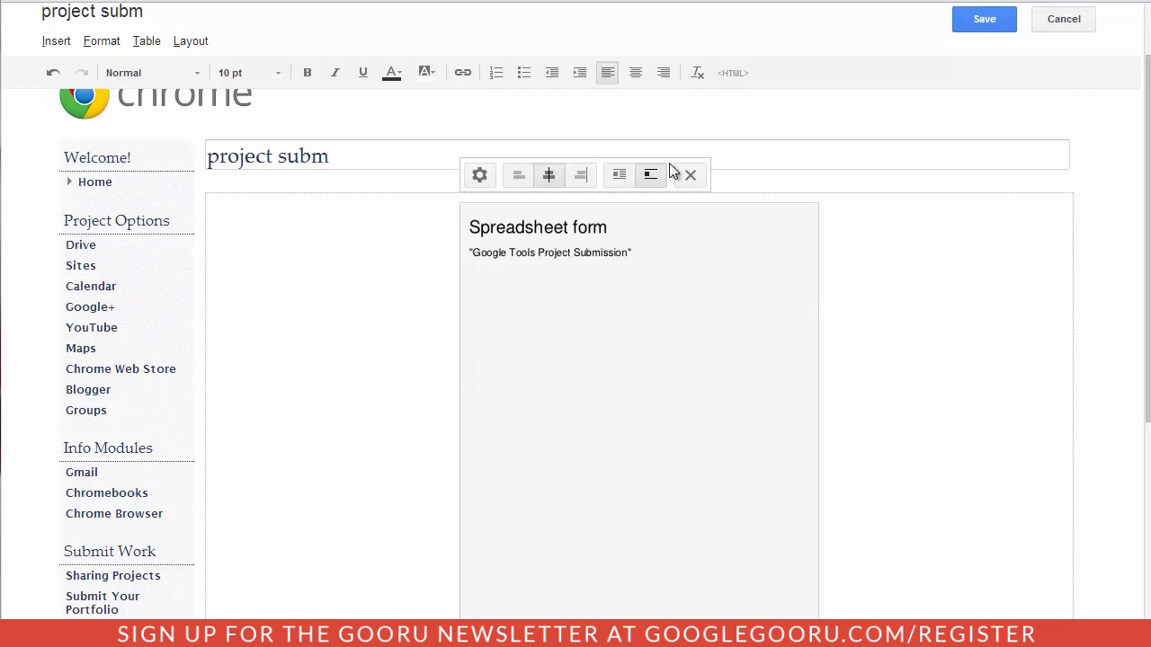
pyautogui.moveTo(482, 180)
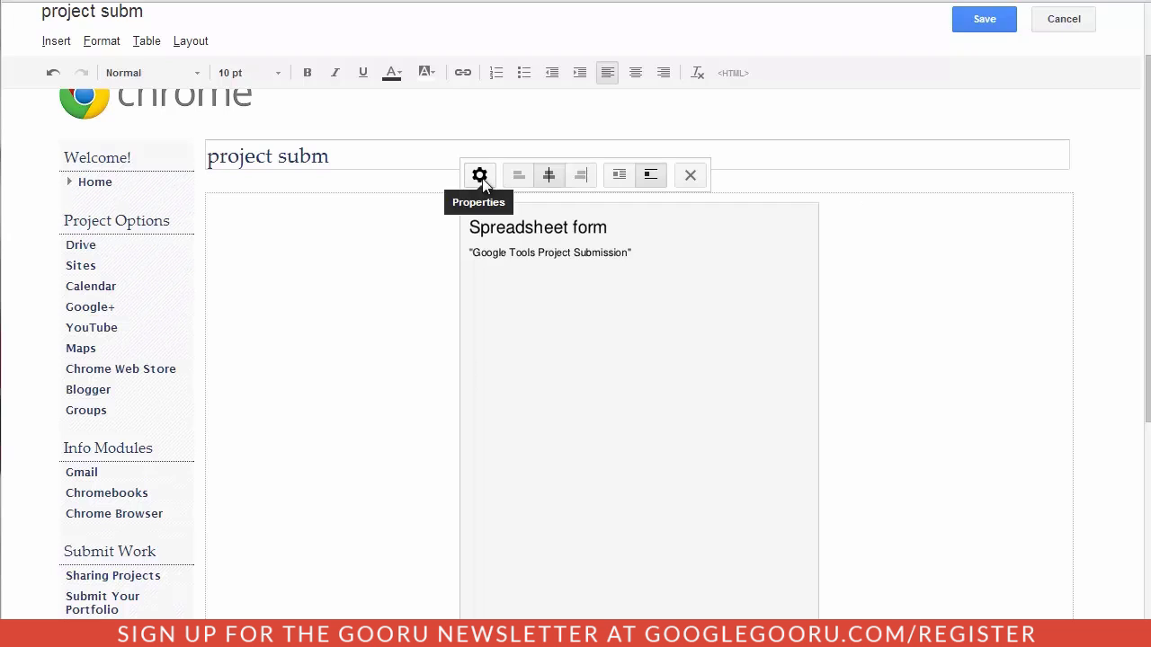
# - Confirm the form's properties and save the page so the live form displays
pyautogui.click(478, 174)
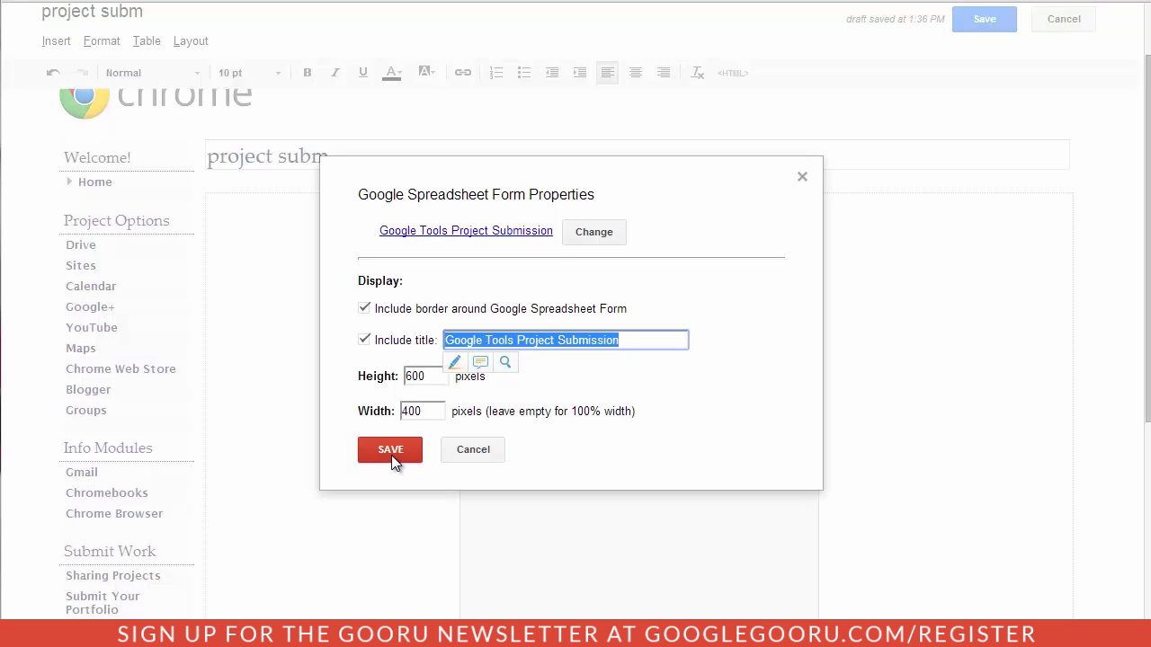
pyautogui.click(389, 450)
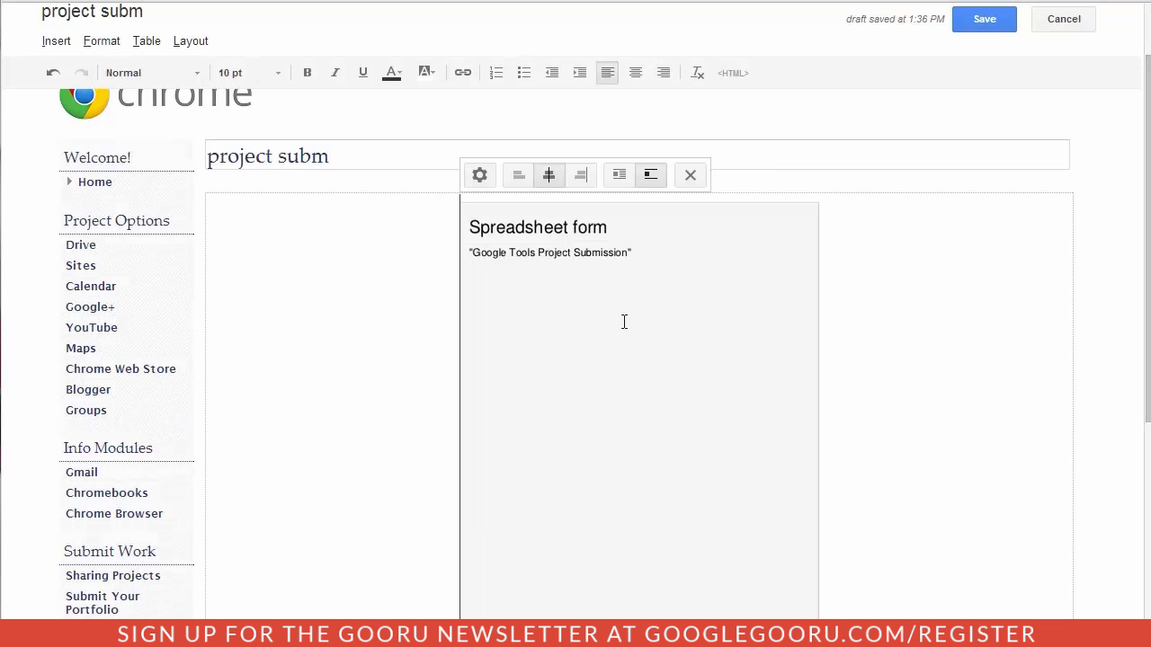
pyautogui.click(984, 18)
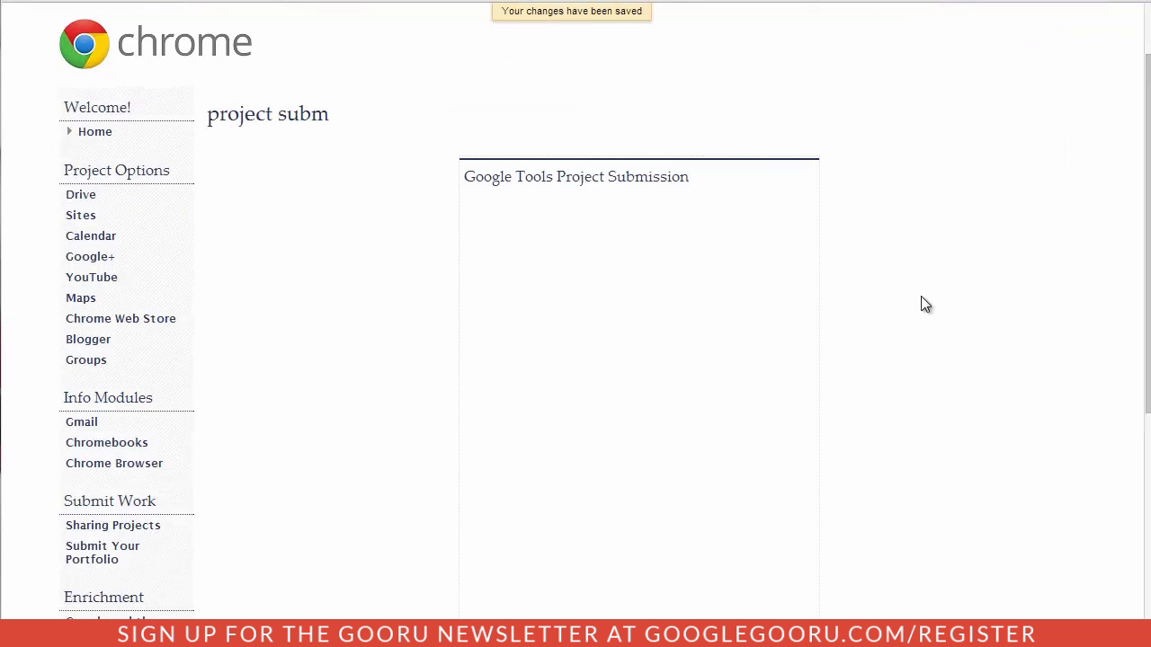
pyautogui.scroll(-3)
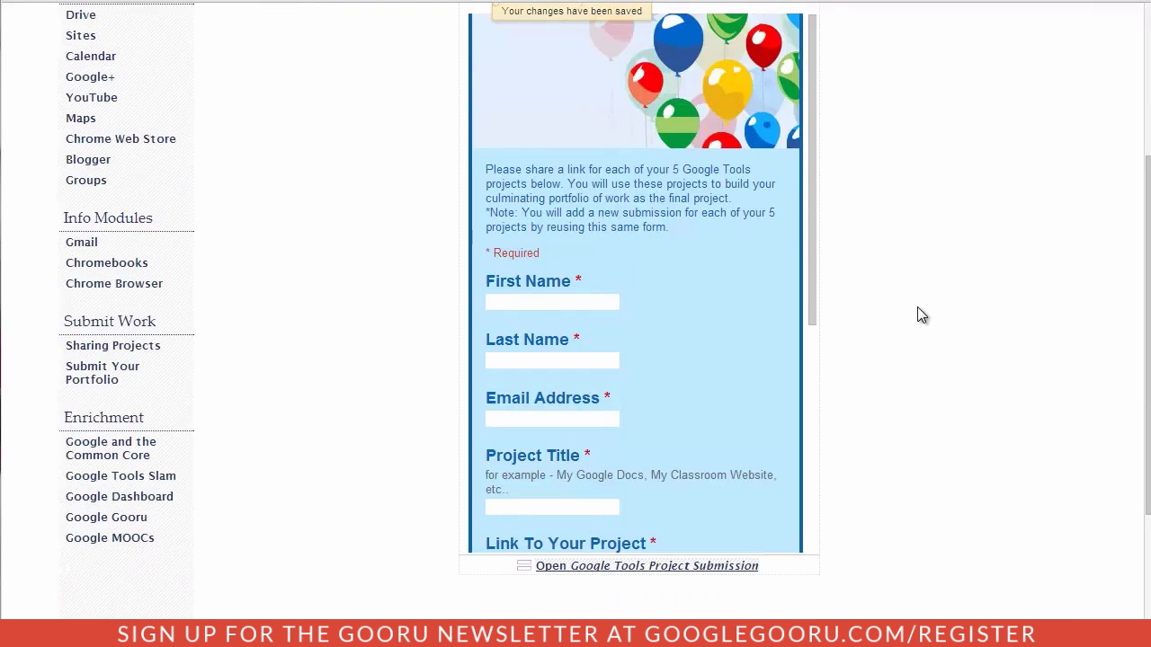